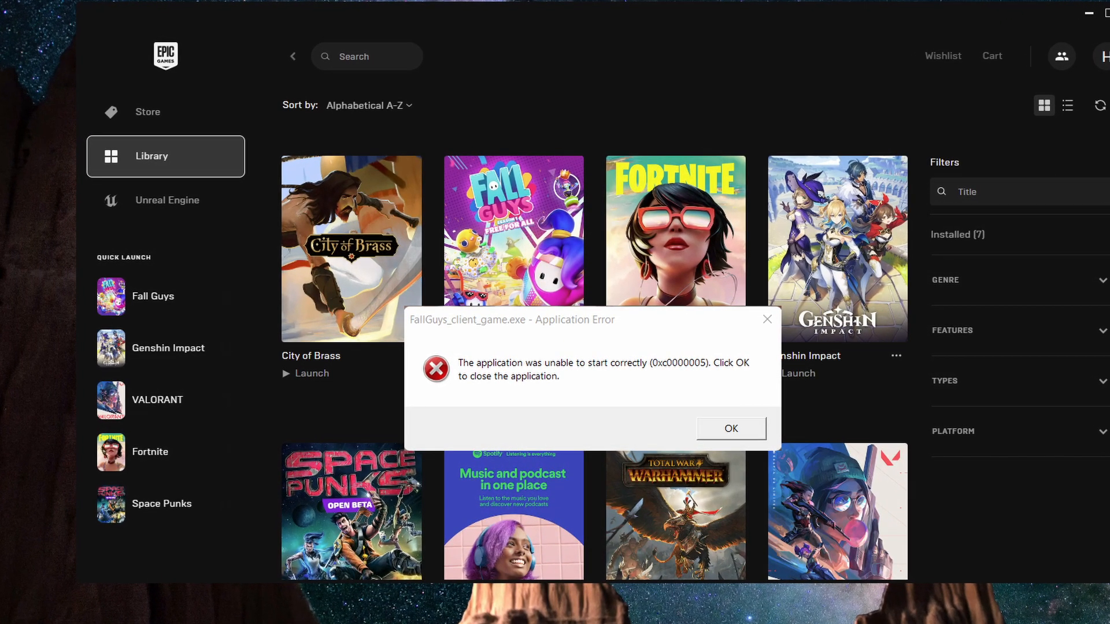
- Close the FallGuys_client_game.exe 0xc0000005 application error with OK
left_click(730, 428)
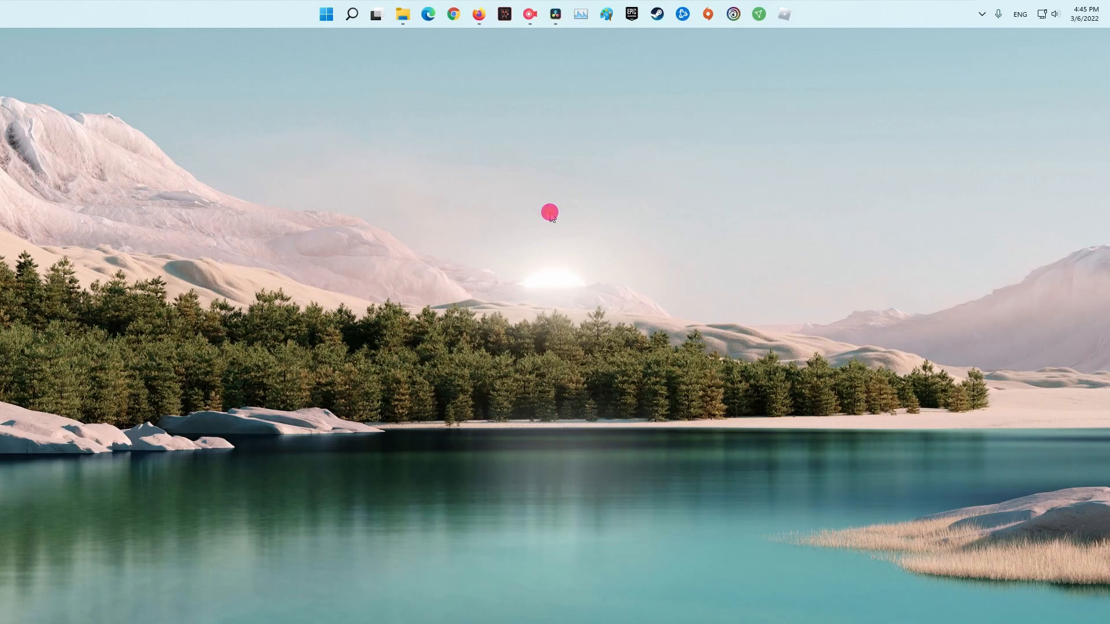
- Launch an administrator Command Prompt from search and run sfc /scannow
left_click(351, 13)
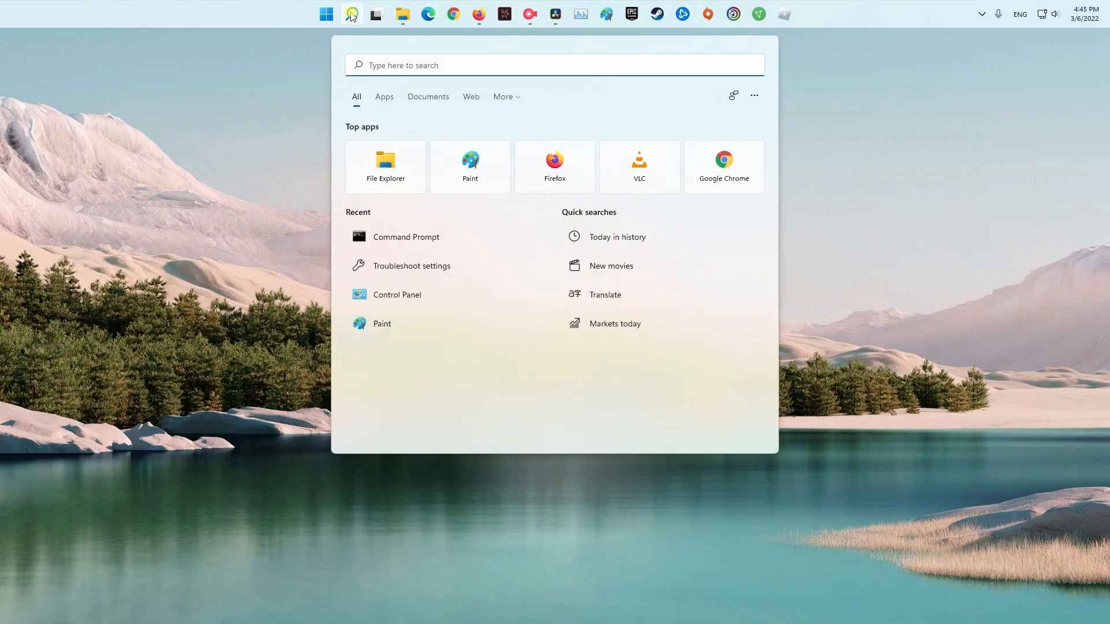
type("cmd")
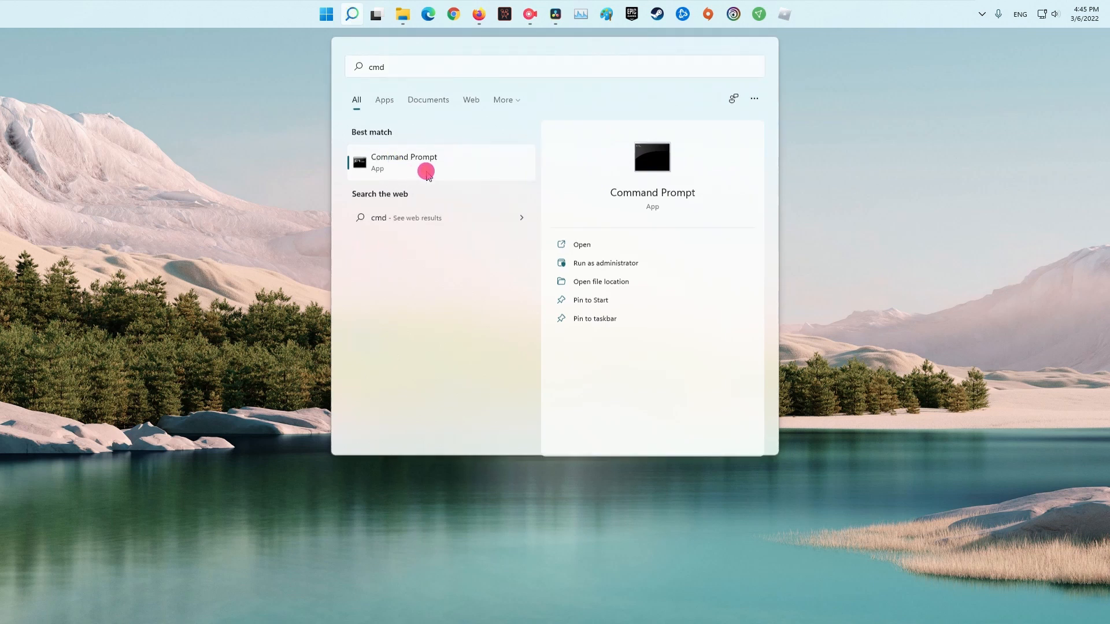
left_click(605, 263)
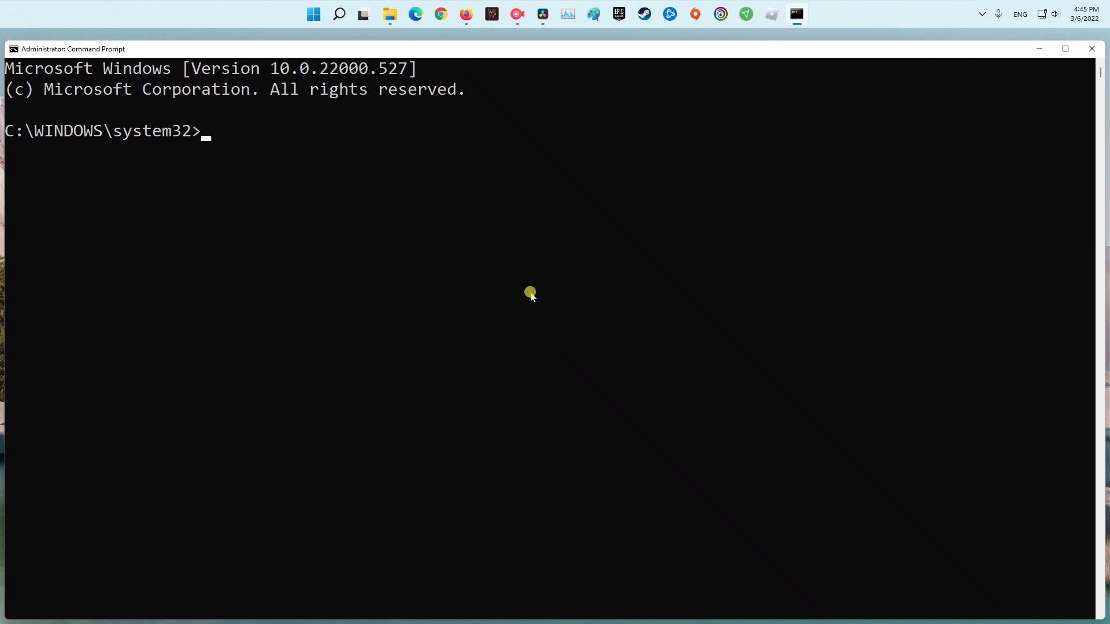
type("sfc /scannow")
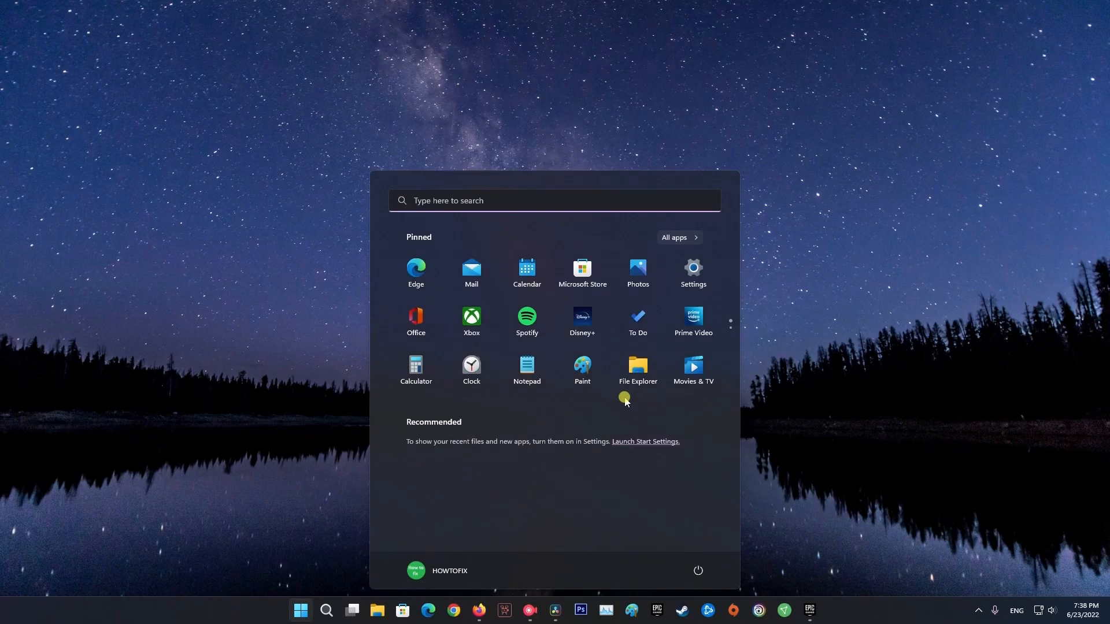
- Search 'firewall' and open 'Allow an app through Windows Firewall'
type("firewa")
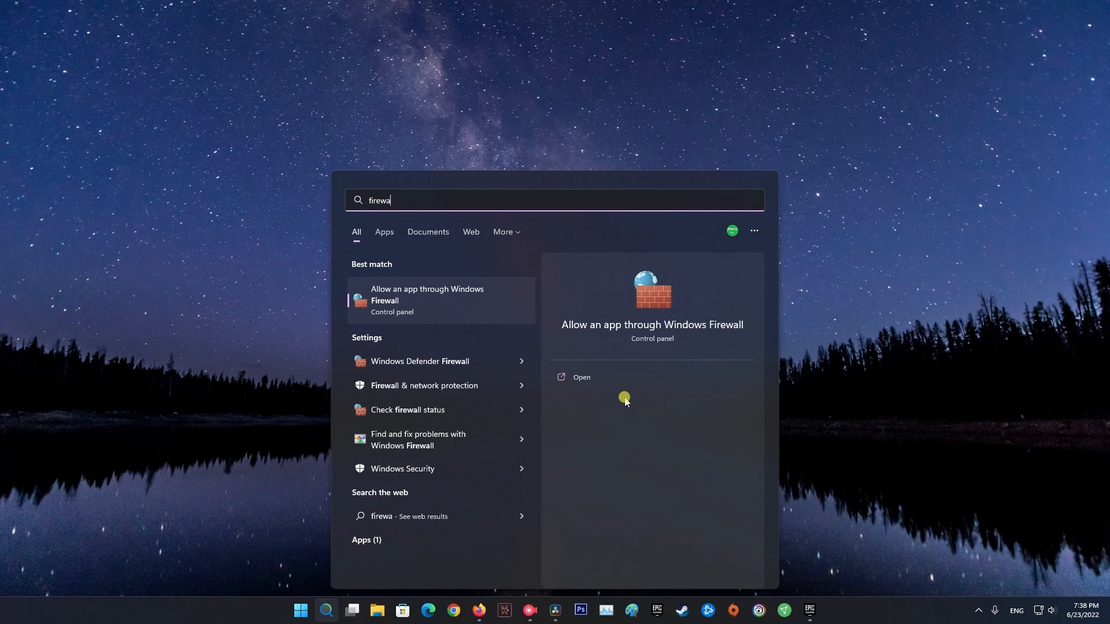
type("ll")
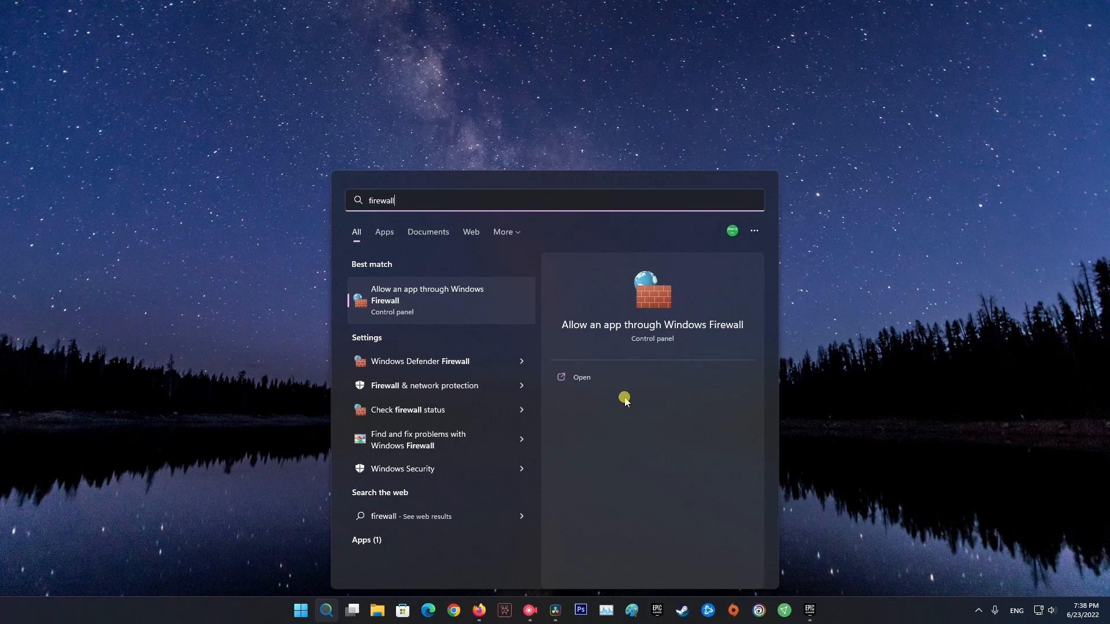
mouse_move(539, 338)
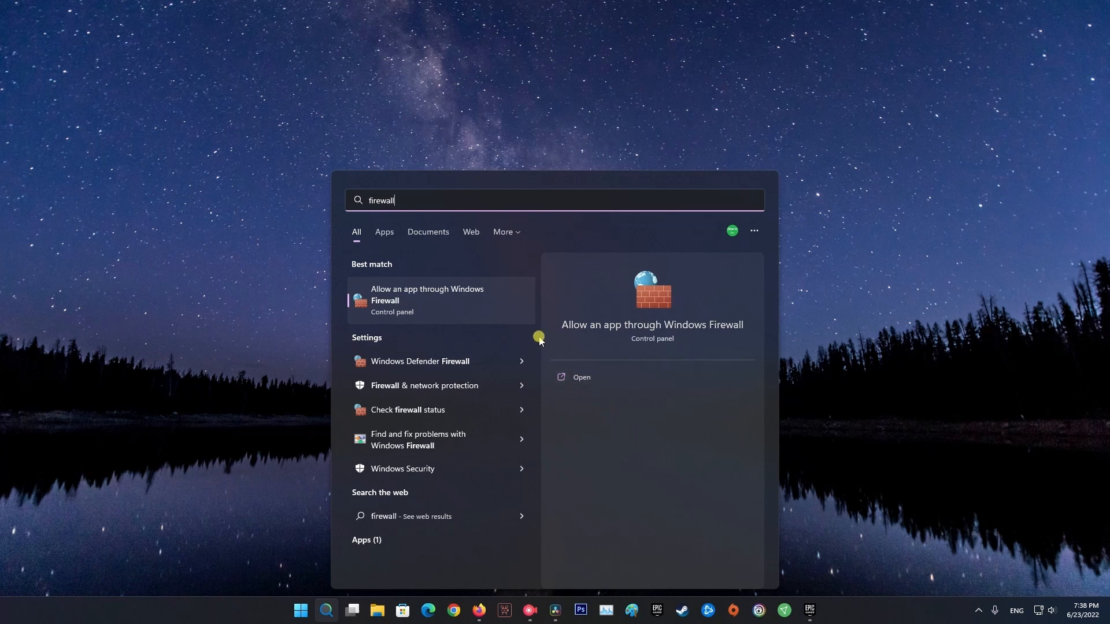
left_click(581, 376)
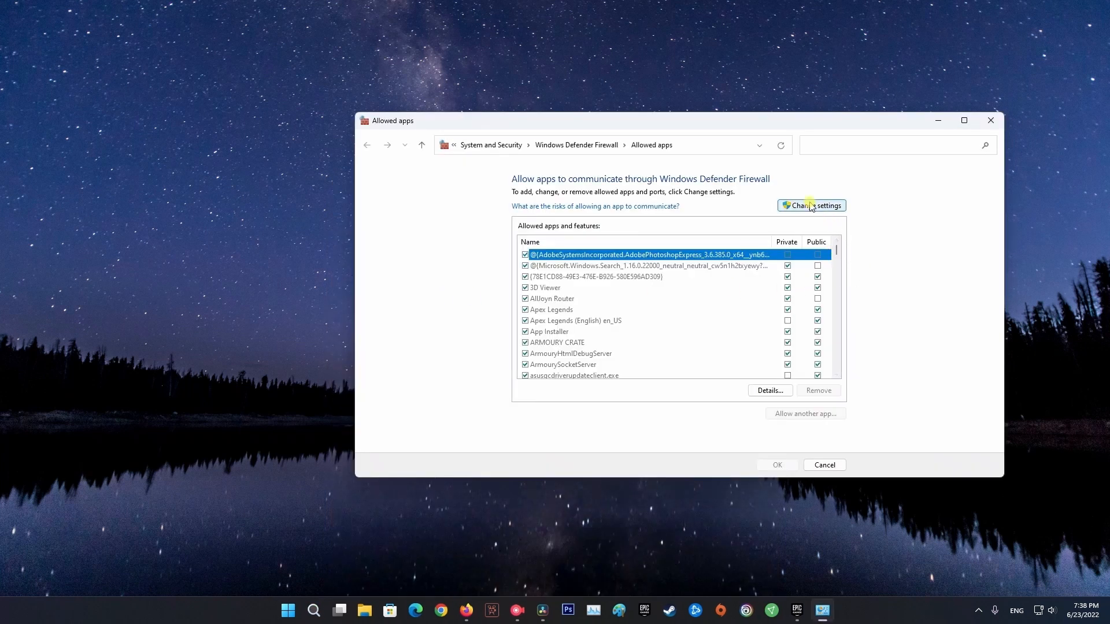
- Unlock the allowed apps list with Change settings and choose 'Allow another app...'
left_click(811, 205)
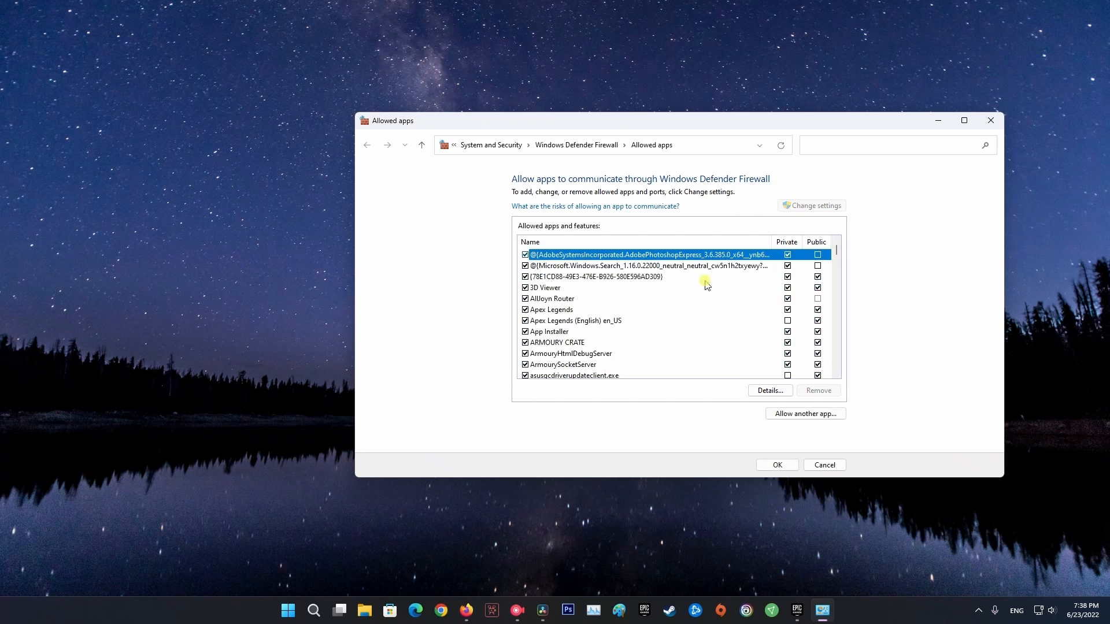
scroll("down", 3)
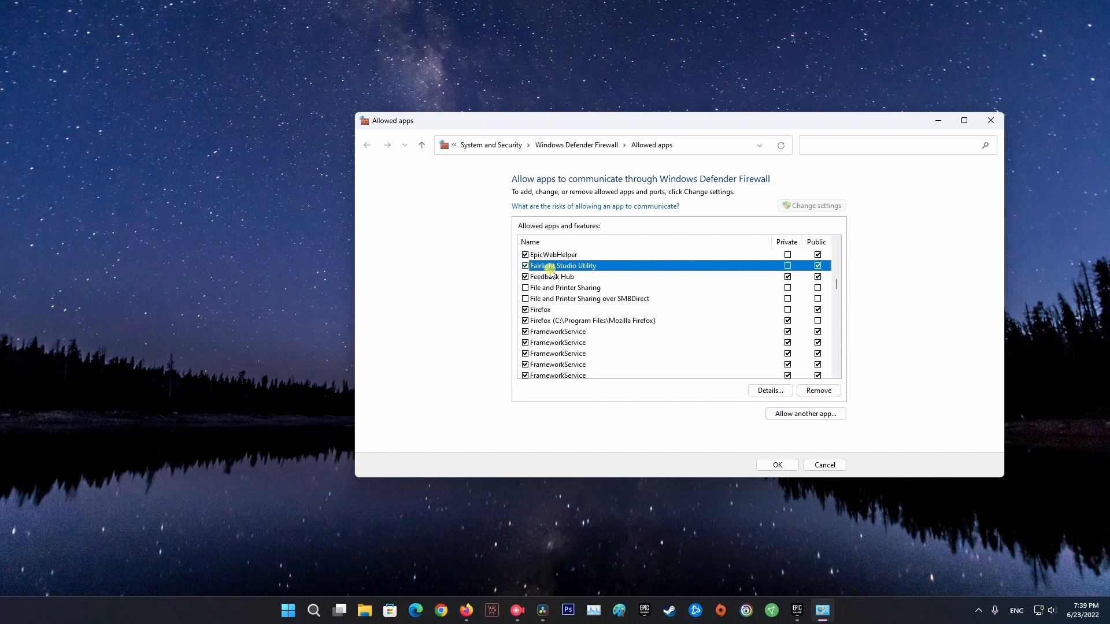
scroll("down", 3)
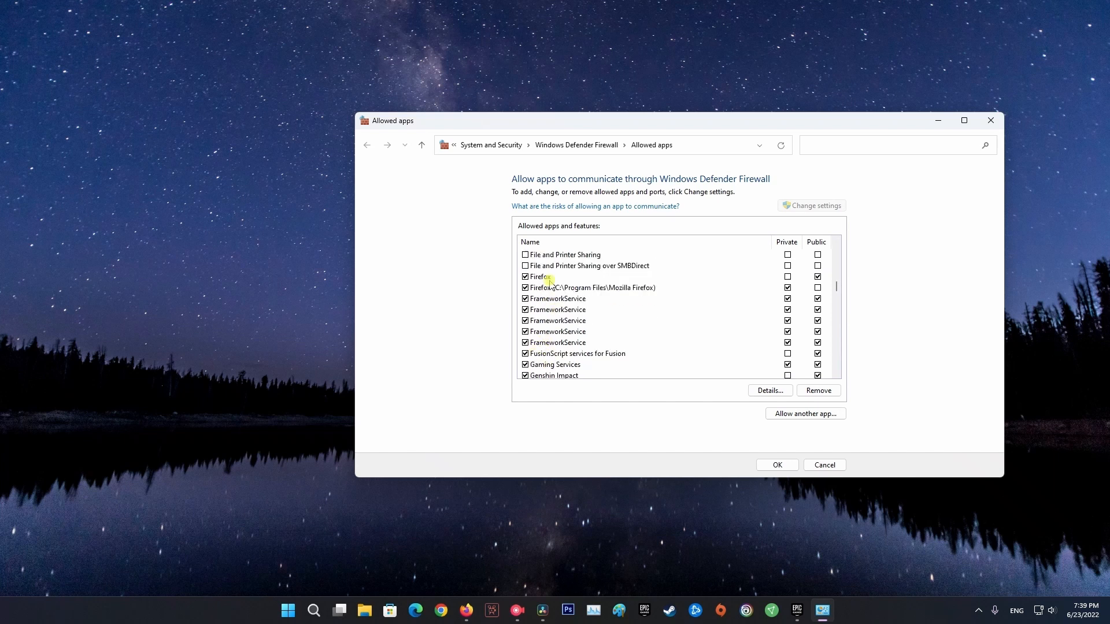
mouse_move(653, 363)
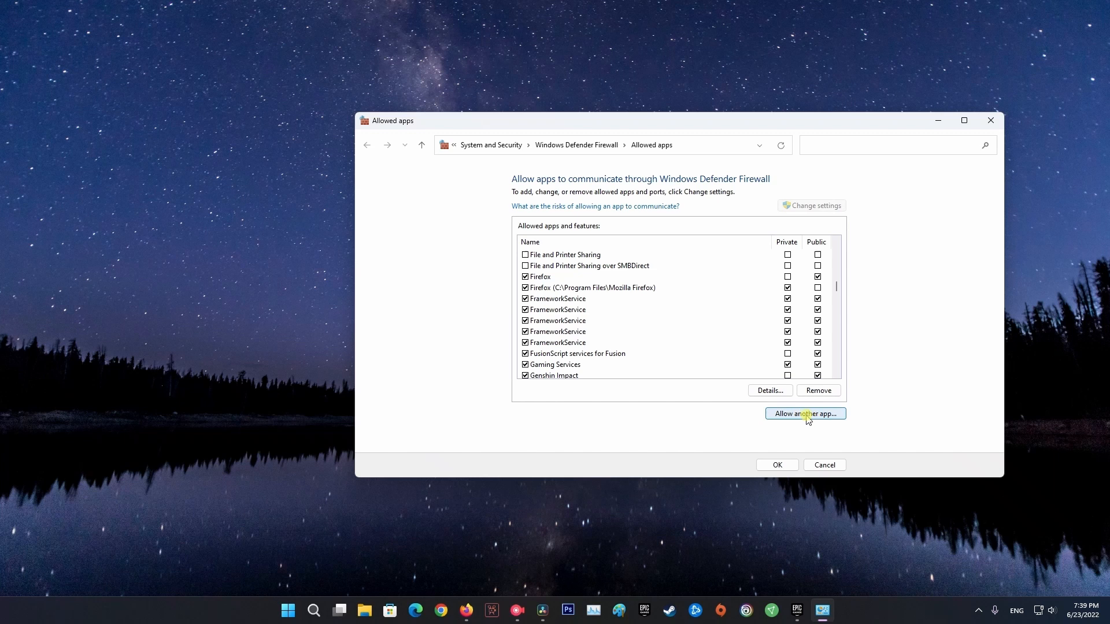
left_click(804, 414)
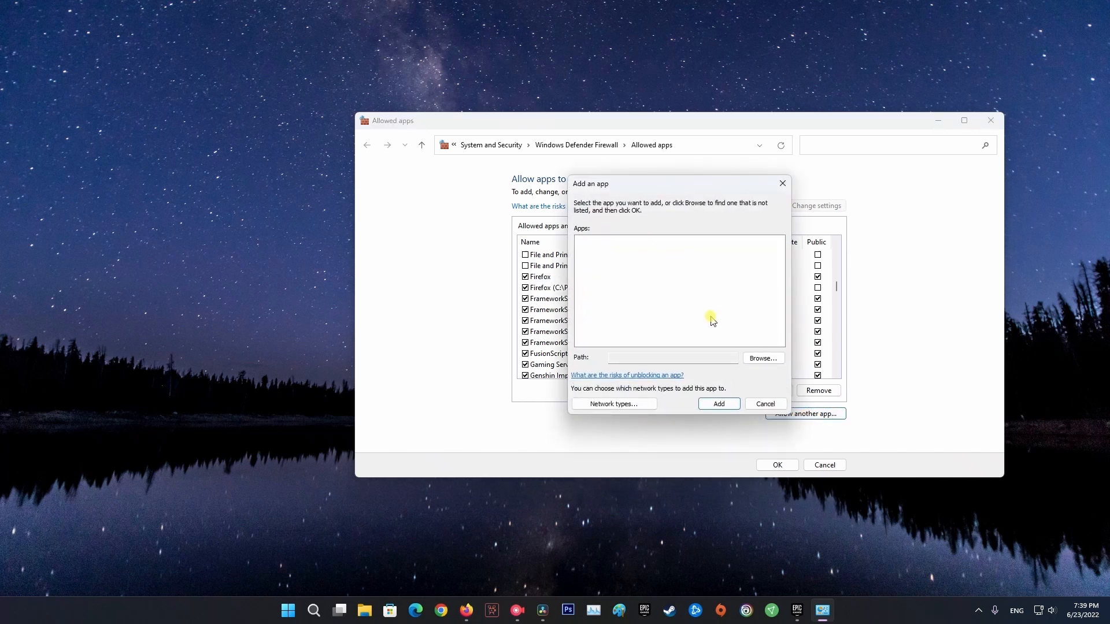
- Browse to FallGuys_client_game in D:\Game\FallGuys and add it to the allowed apps
left_click(762, 357)
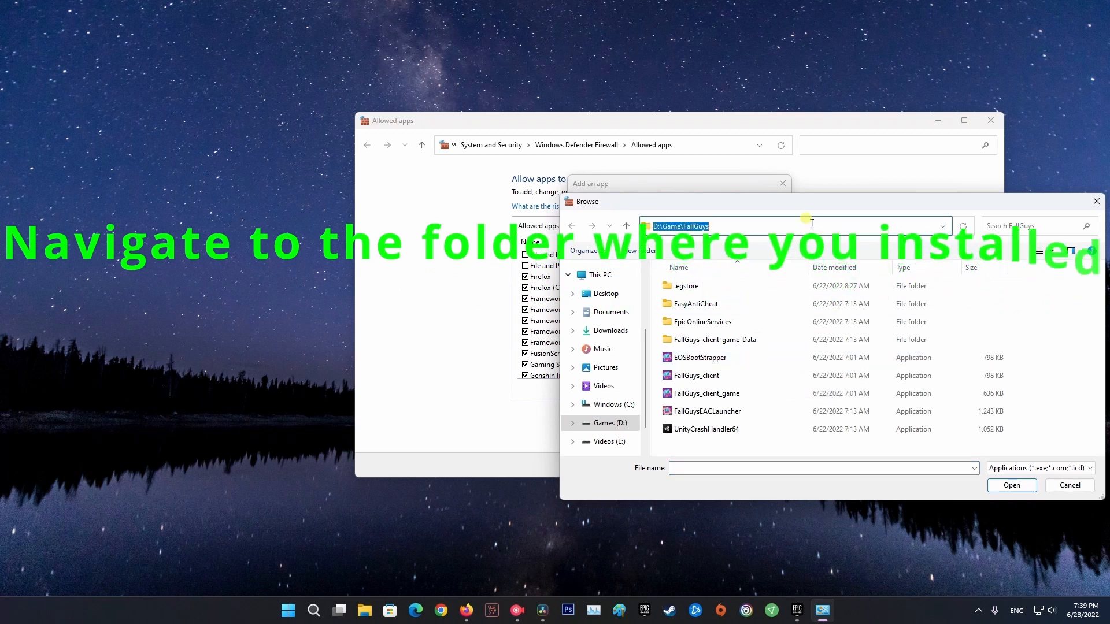
mouse_move(610, 303)
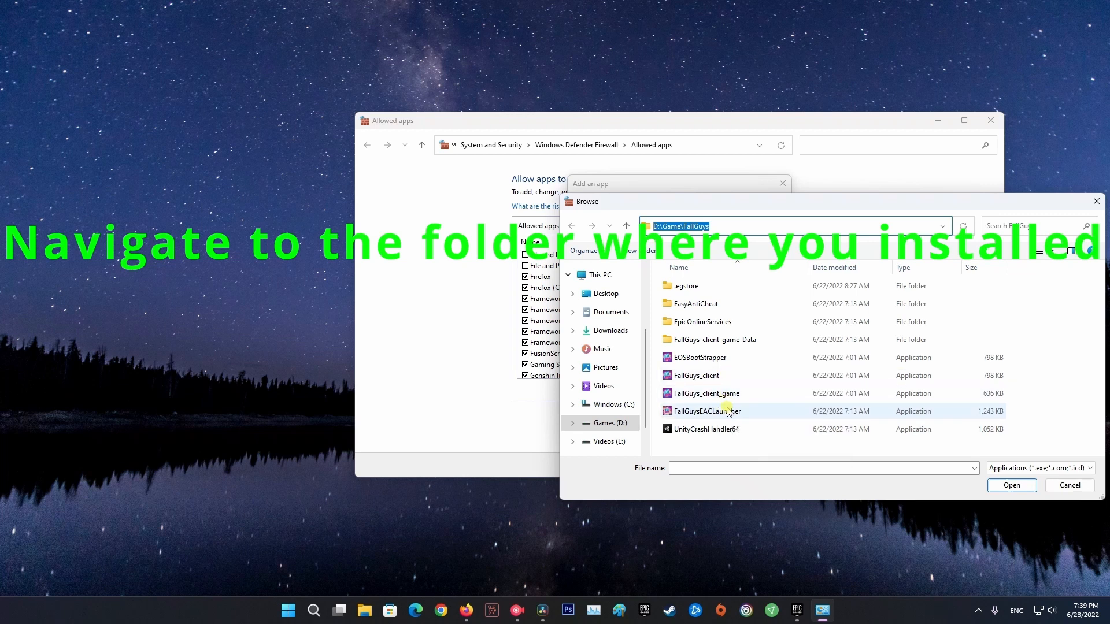
left_click(705, 393)
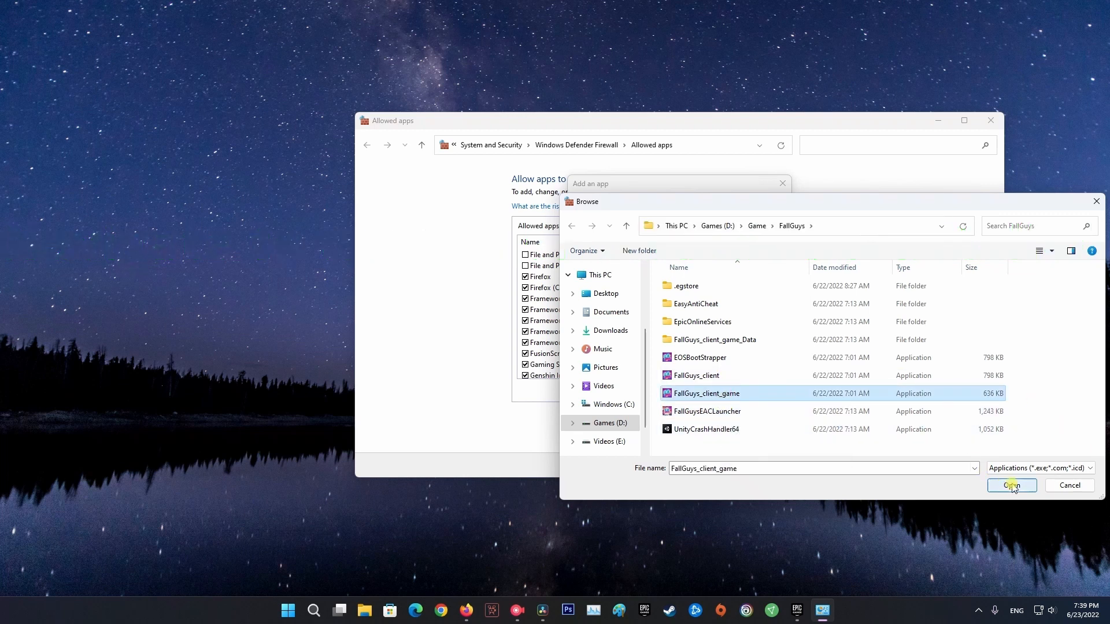
left_click(1011, 485)
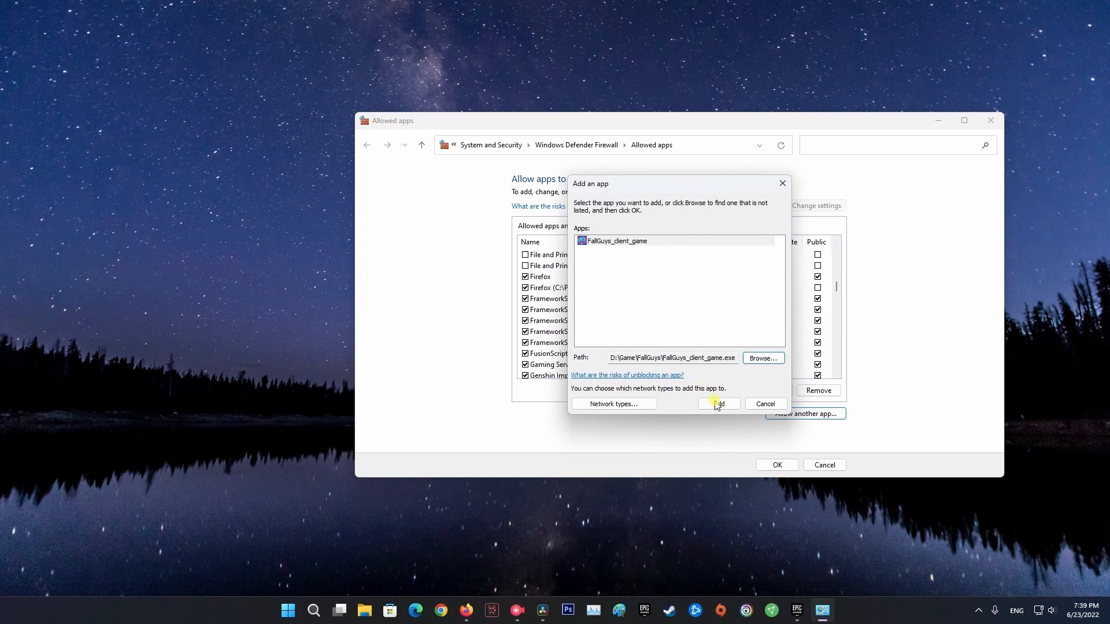
left_click(718, 403)
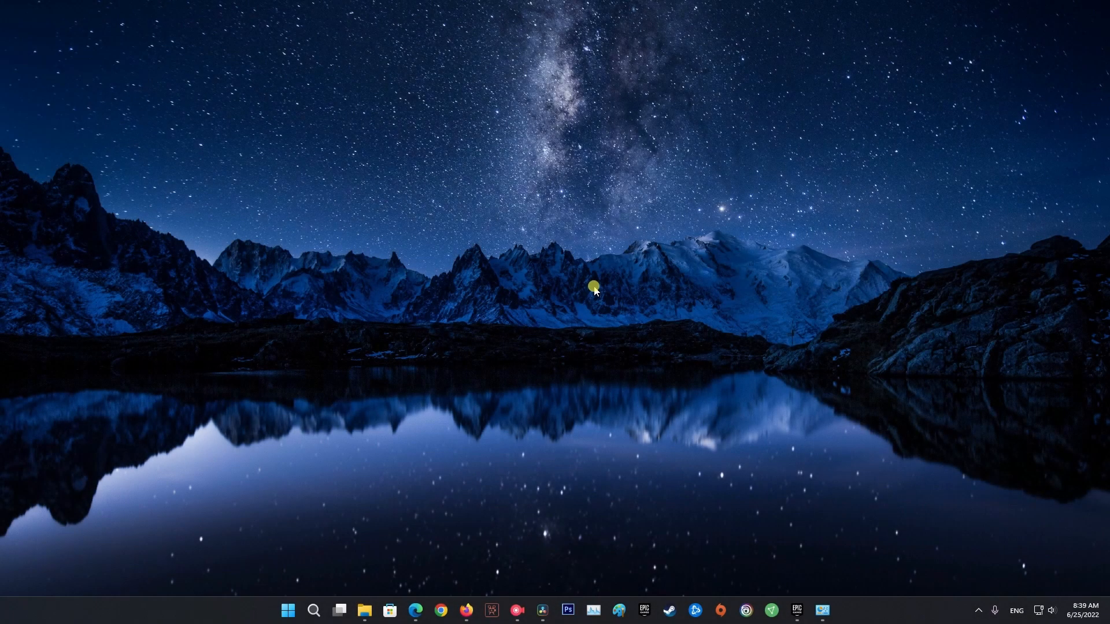
- Search for 'control panel' and open the Control Panel app
type("contro")
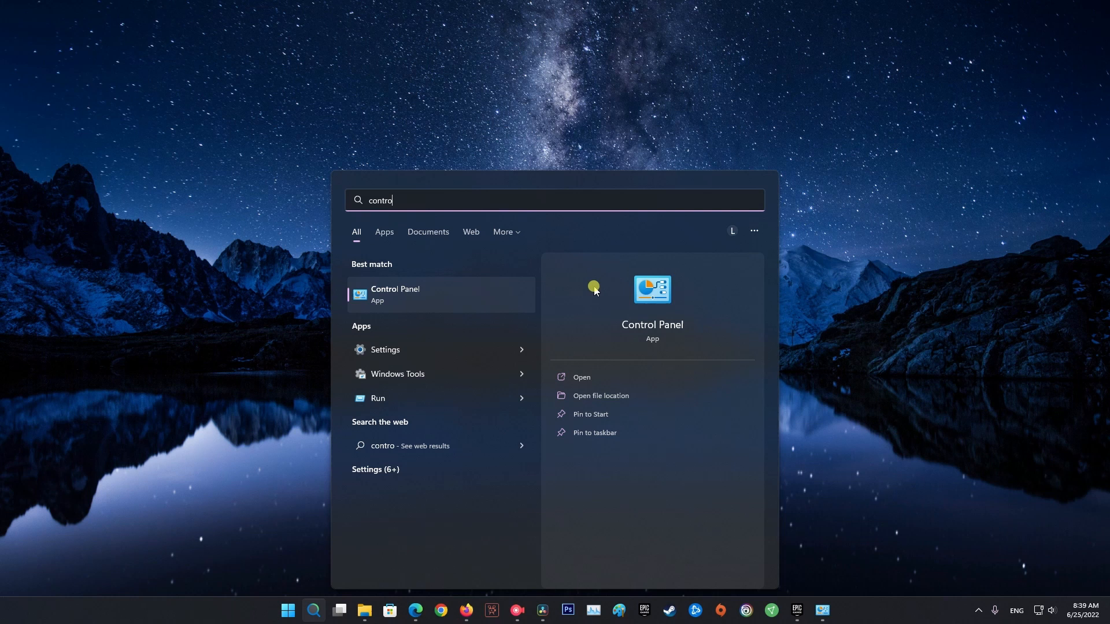
type("ll panel")
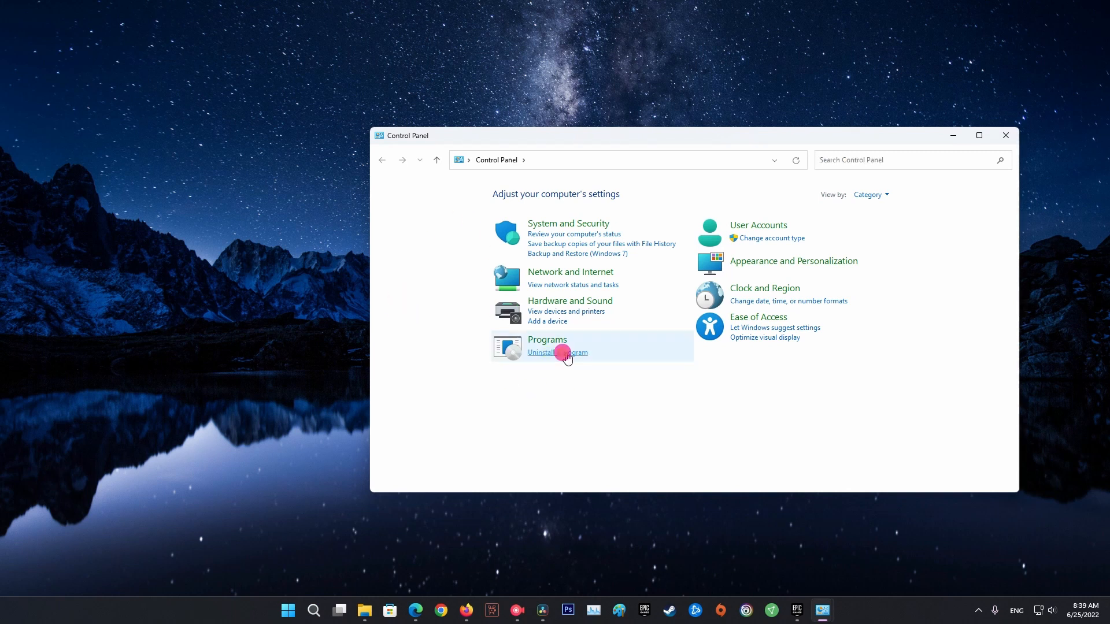
- Find Visual C++ 2015-2022 Redistributable (x64) under Uninstall a program, then close the list
left_click(557, 353)
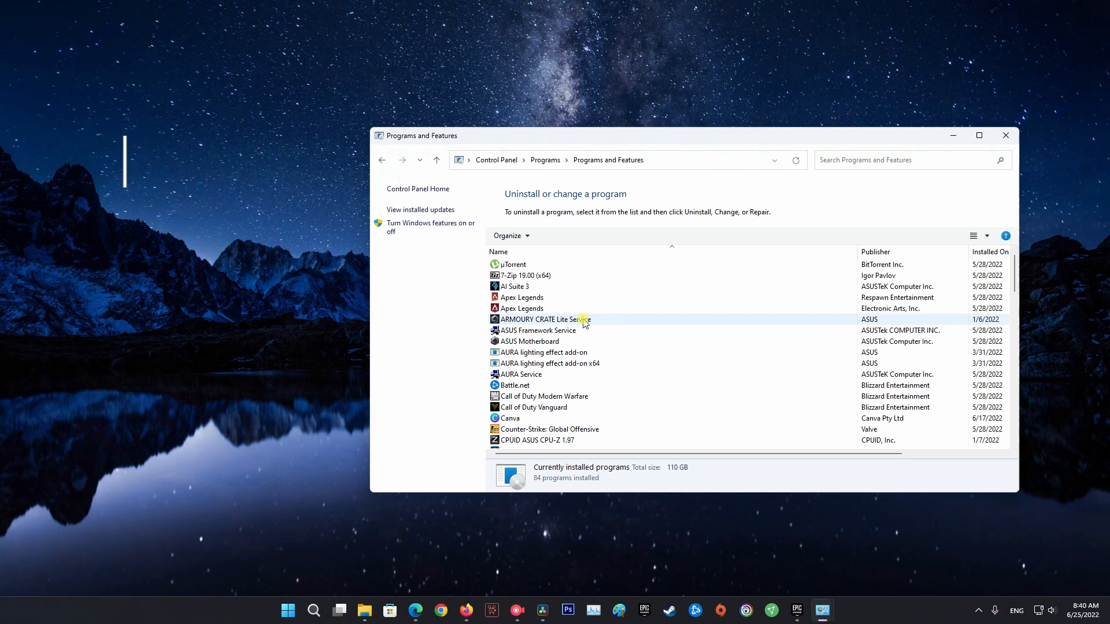
scroll("down", 3)
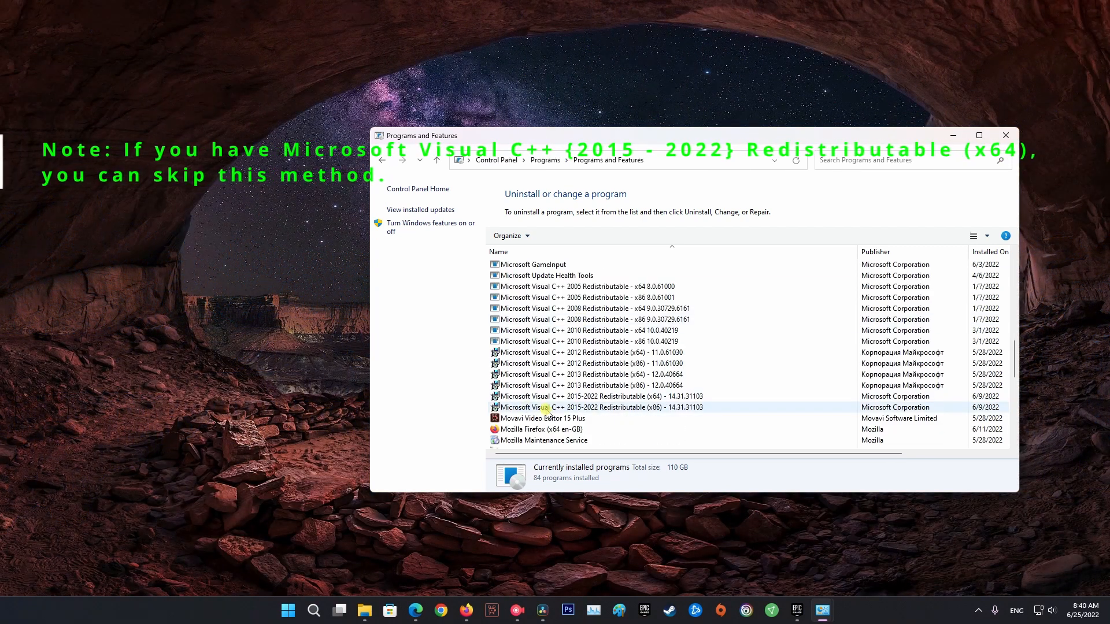
left_click(587, 397)
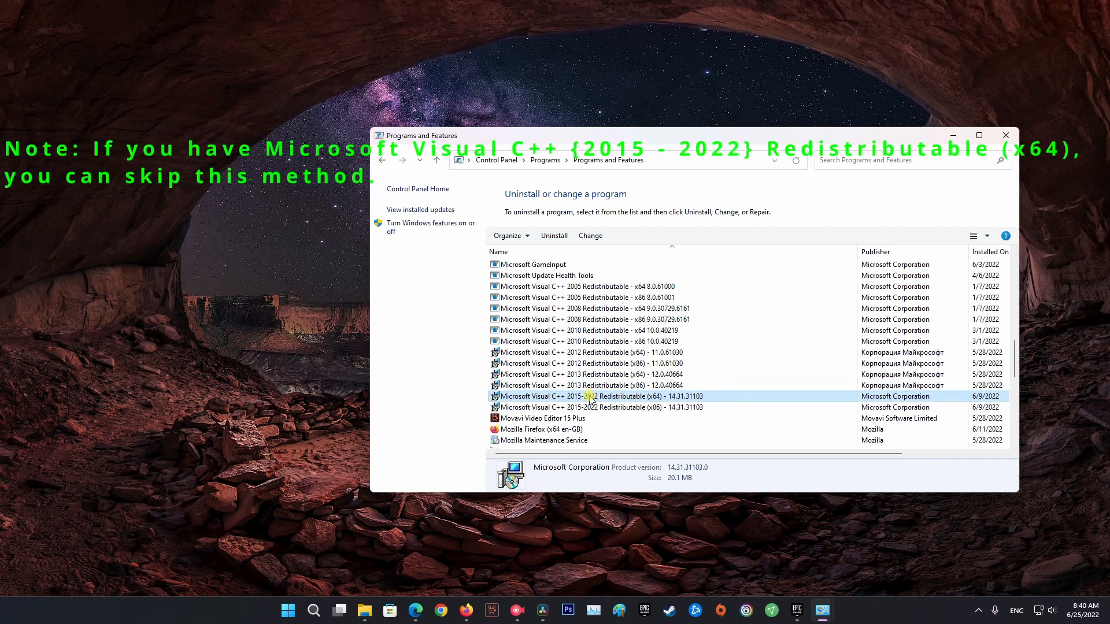
right_click(590, 397)
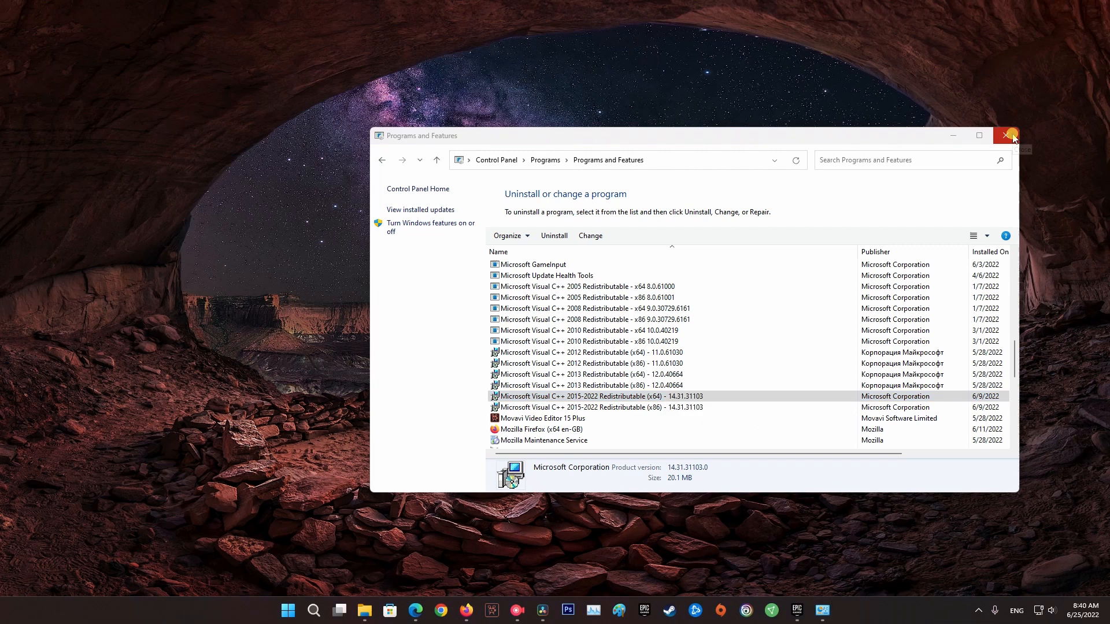
left_click(1006, 135)
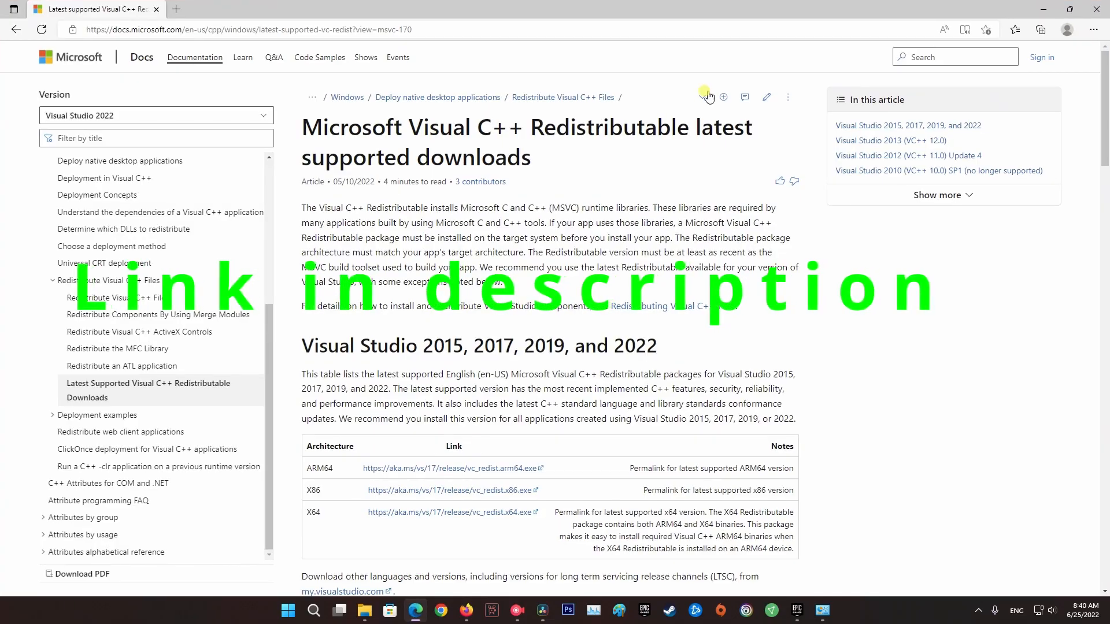
- Scroll the Visual C++ Redistributable page down to the ARM64, x86 and x64 download table
left_click(244, 29)
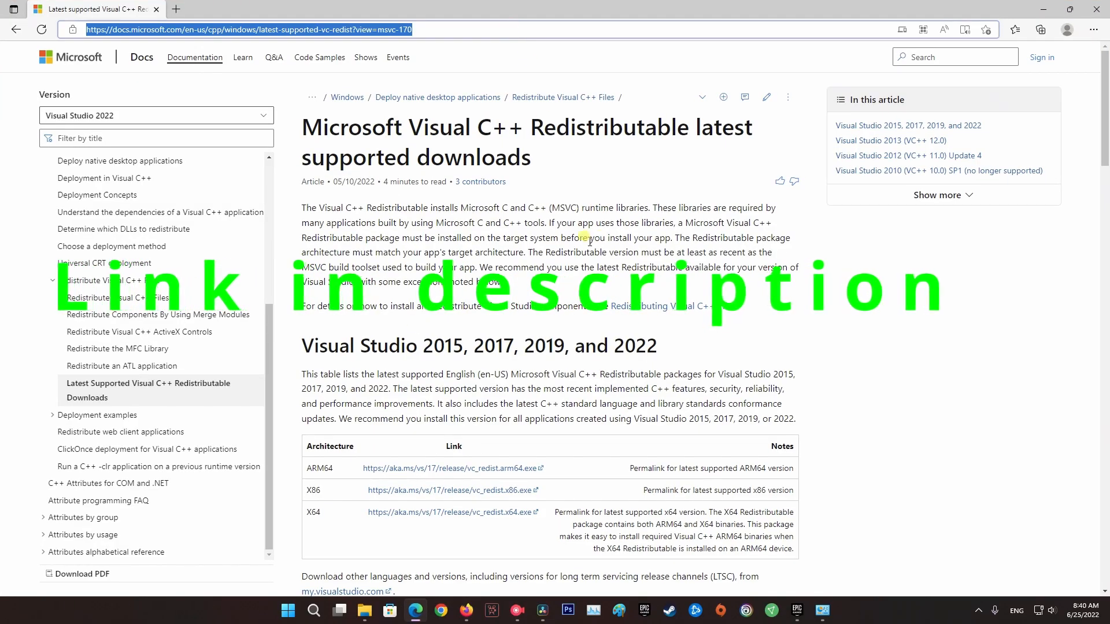
scroll("down", 3)
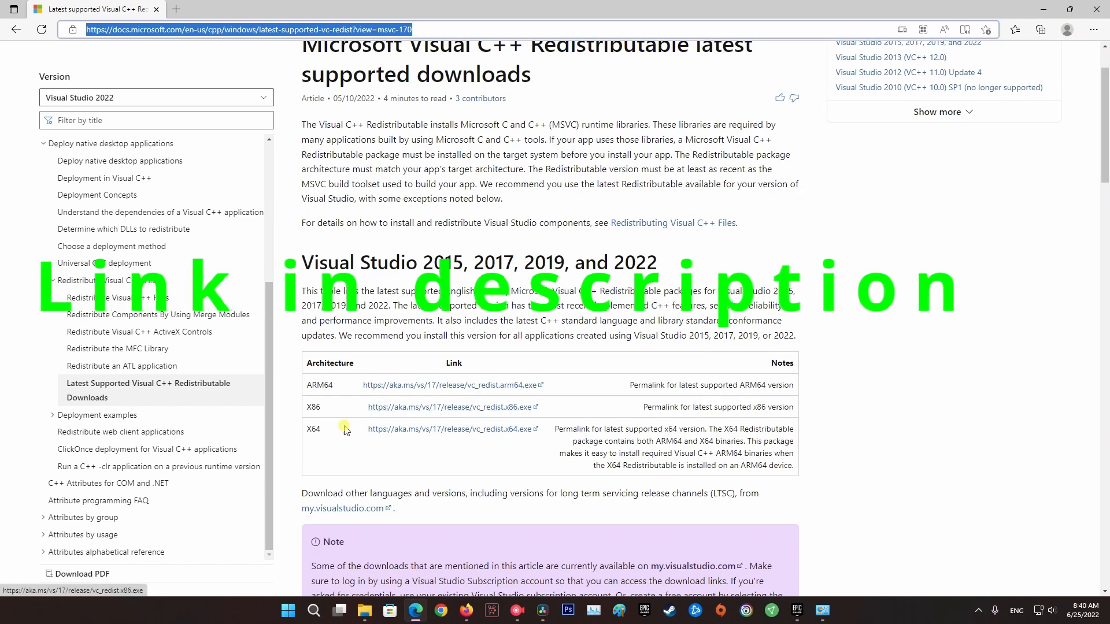